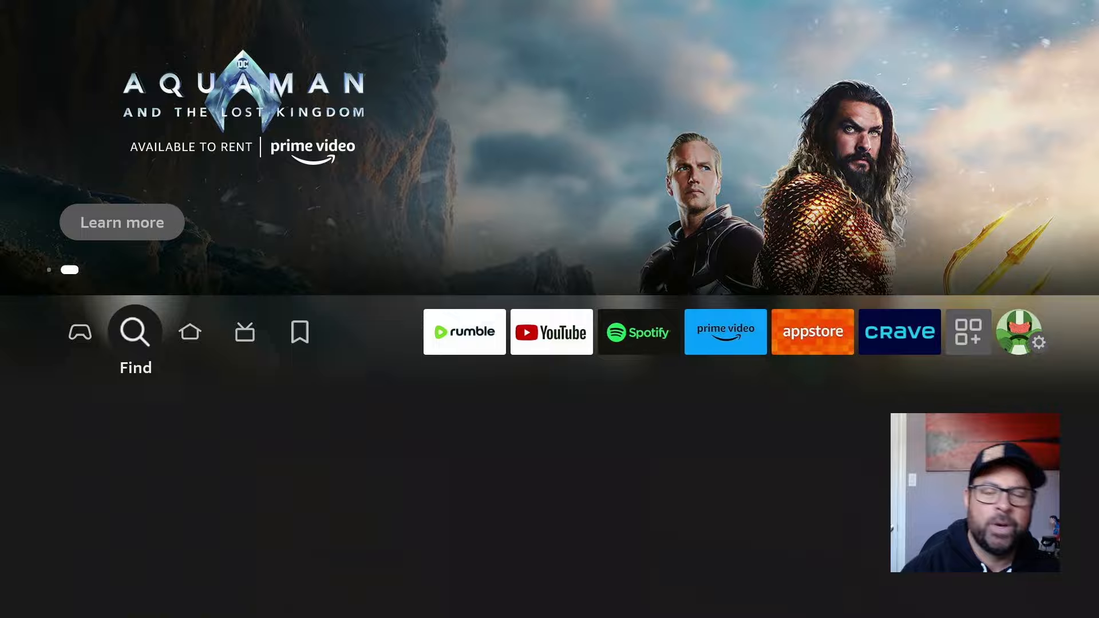
Step: Search for 'Downloader' and open the Downloader app listing
left_click(135, 331)
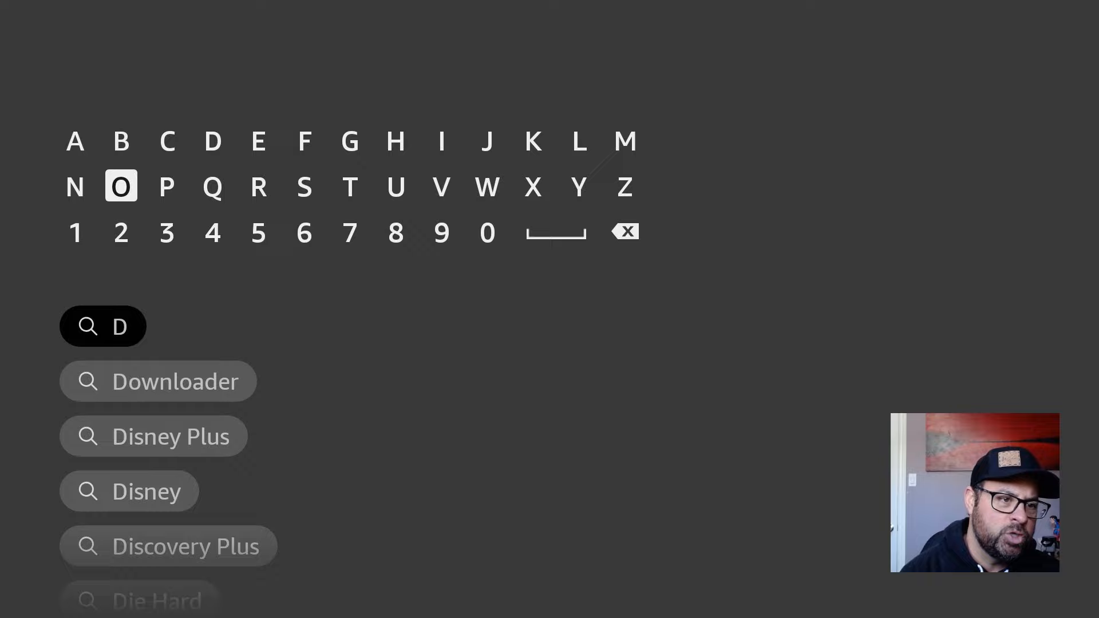
left_click(157, 382)
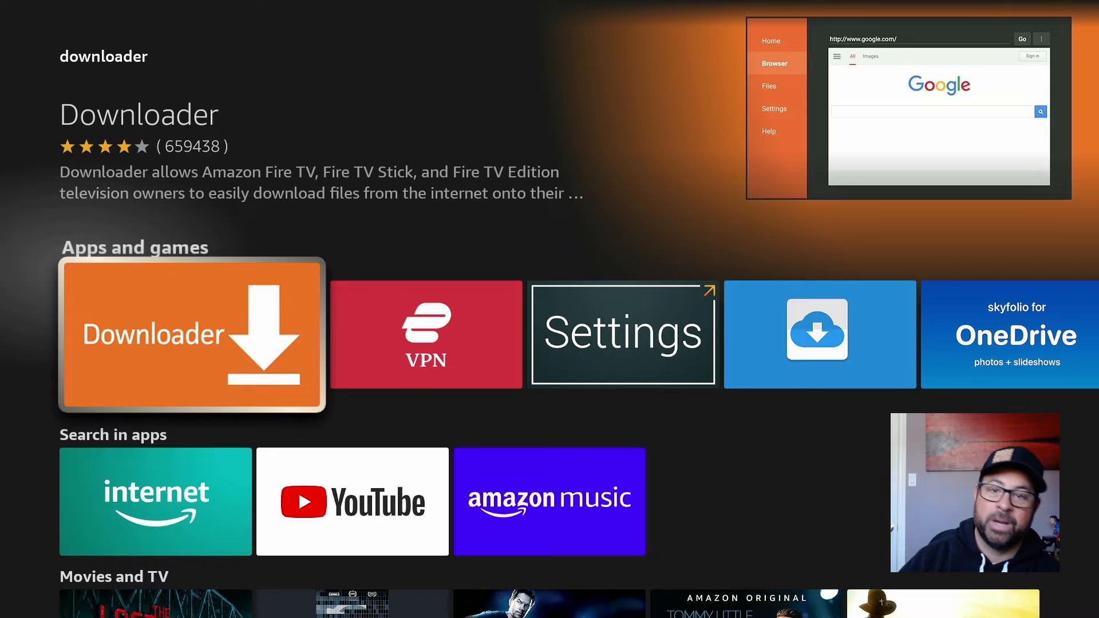
left_click(192, 340)
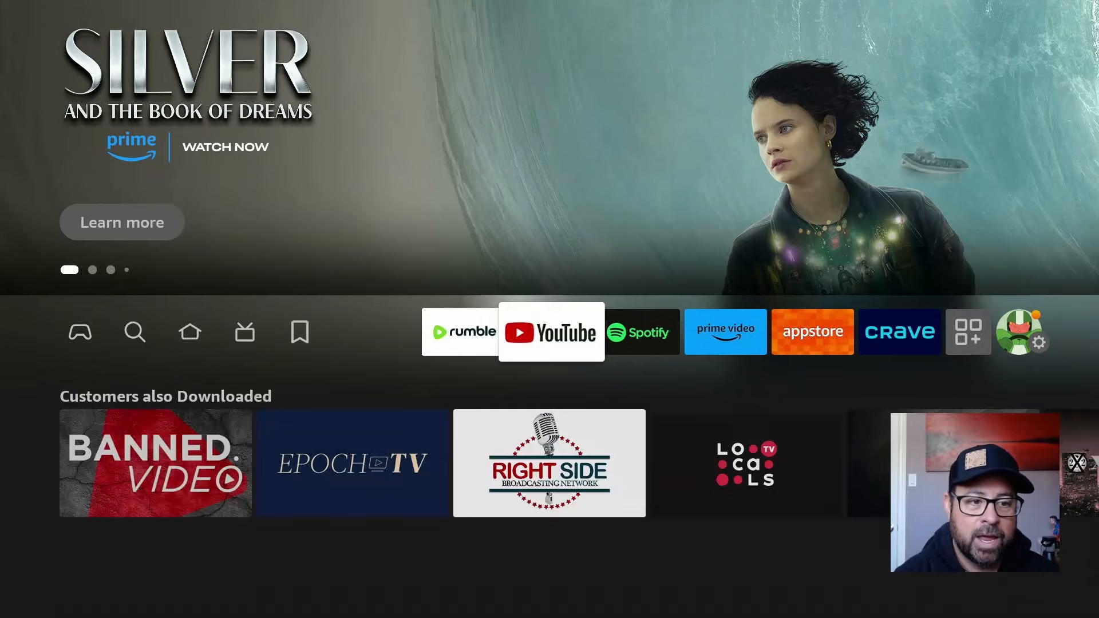
Step: Open the My Fire TV device settings, then start a search with 'No' entered
left_click(1038, 342)
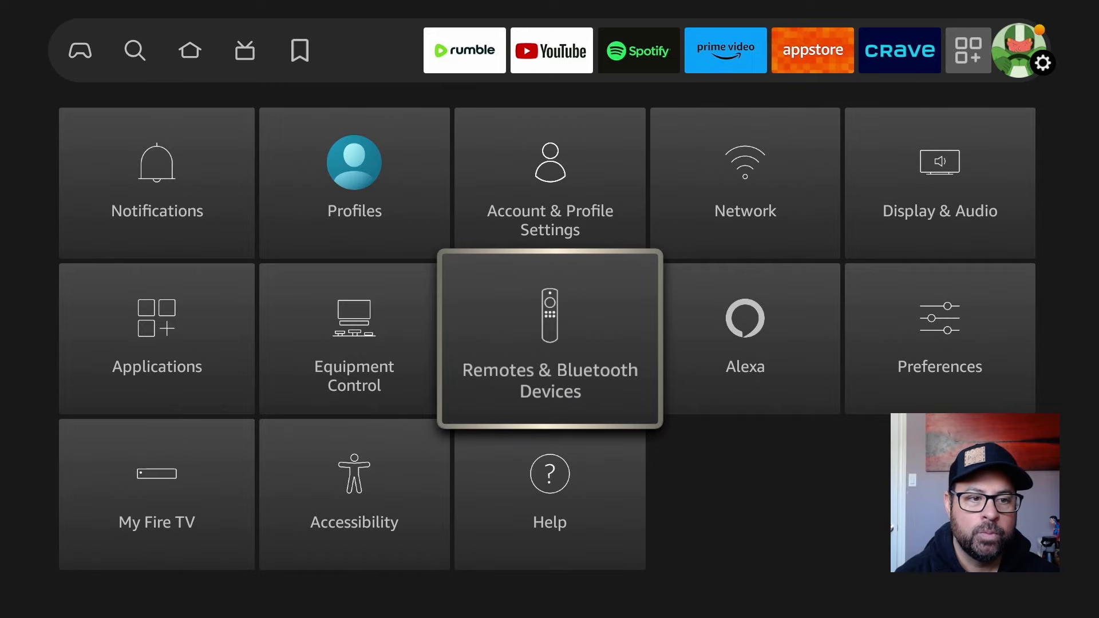
left_click(156, 500)
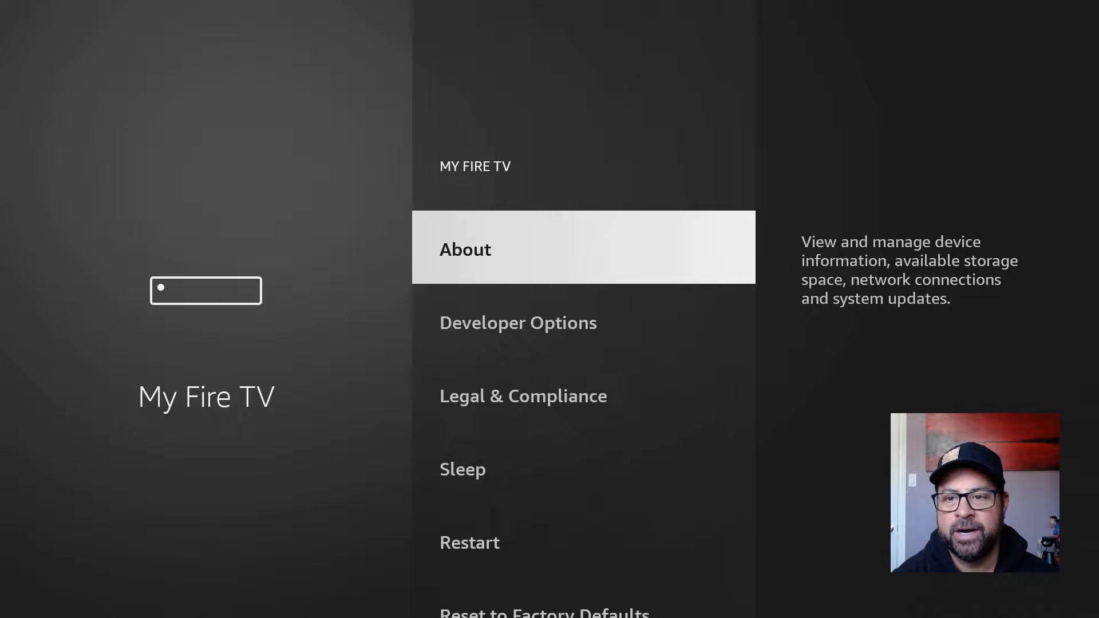
left_click(466, 249)
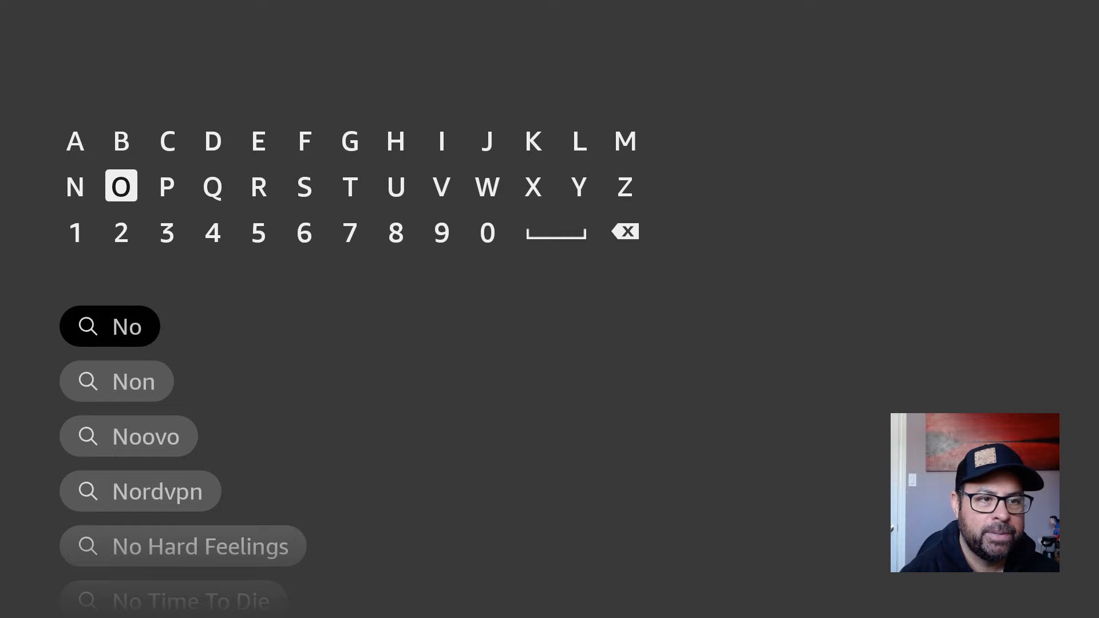
Step: Pick the Nordvpn suggestion and open the NordVPN app listing
left_click(140, 491)
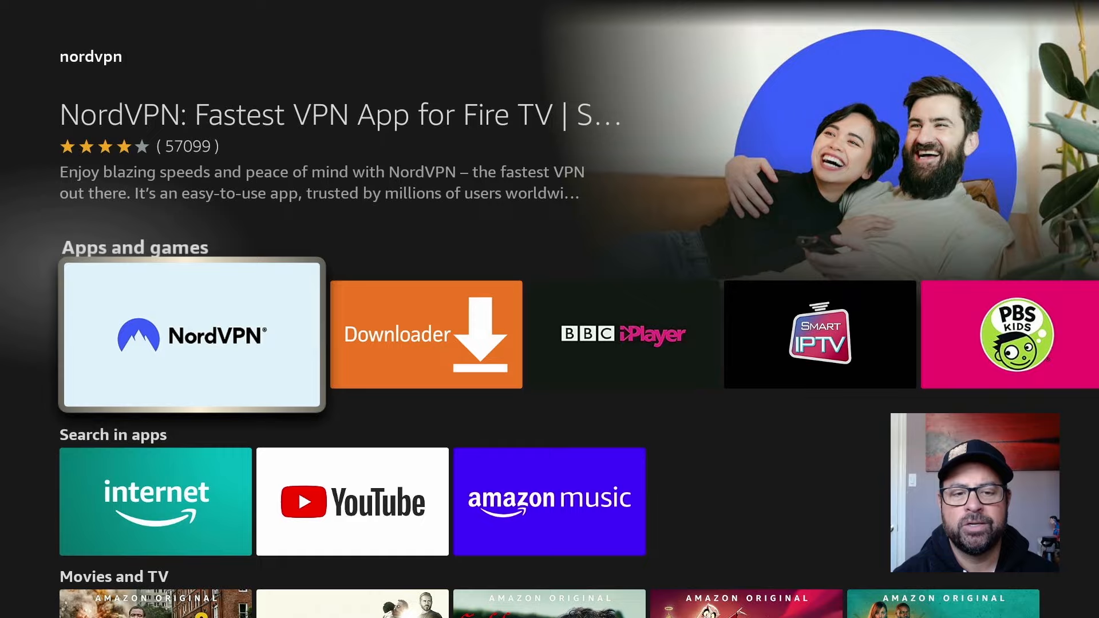
left_click(191, 336)
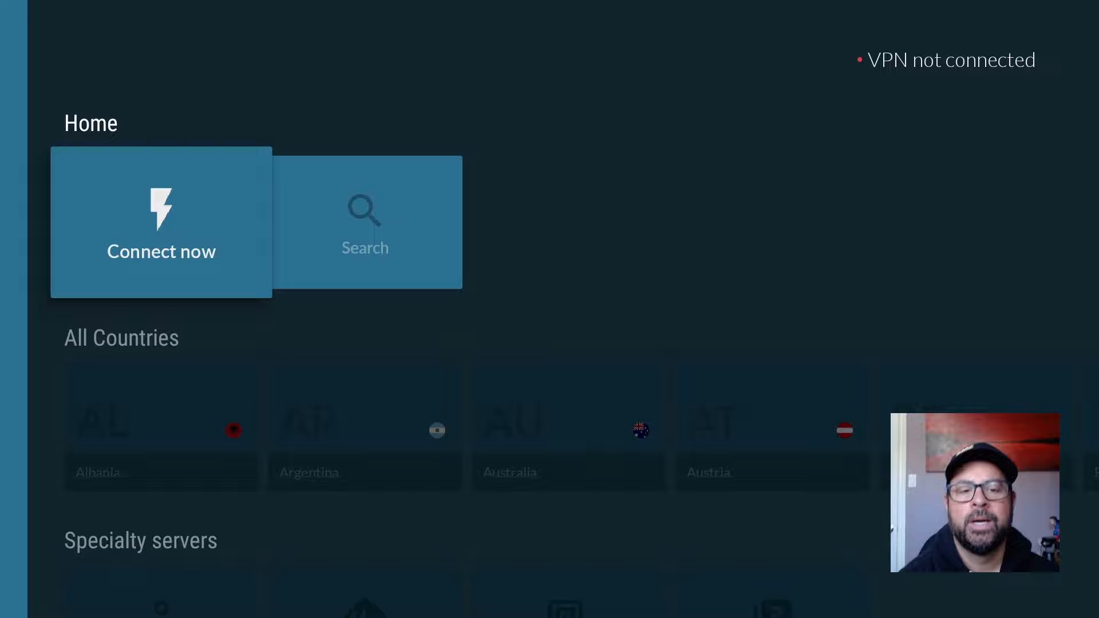
left_click(161, 221)
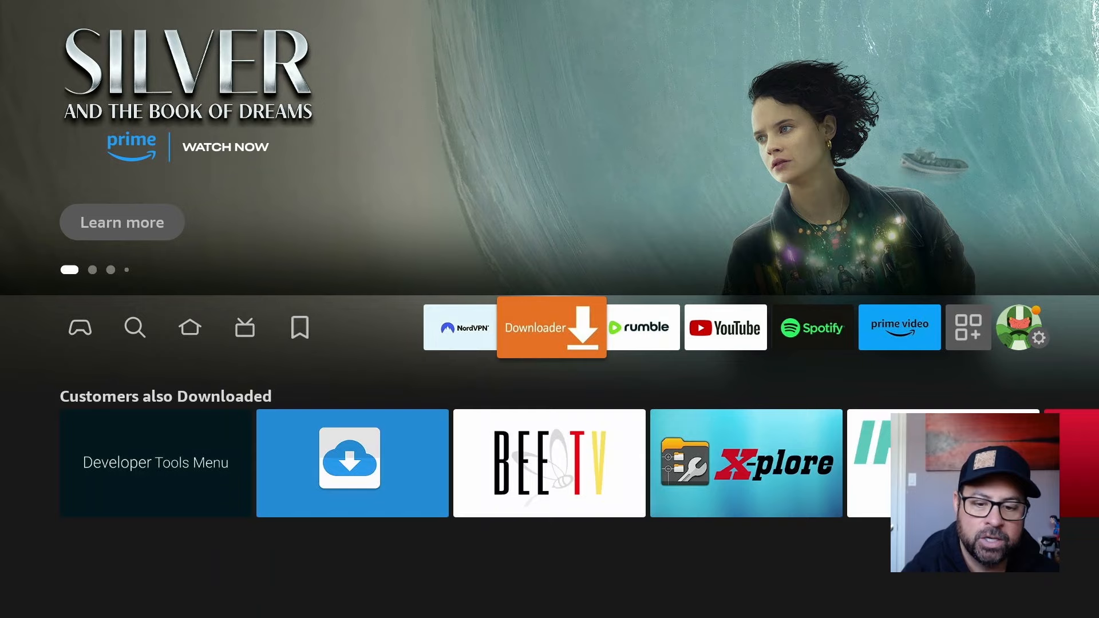
Step: Launch Downloader from the Fire TV home apps row
left_click(551, 327)
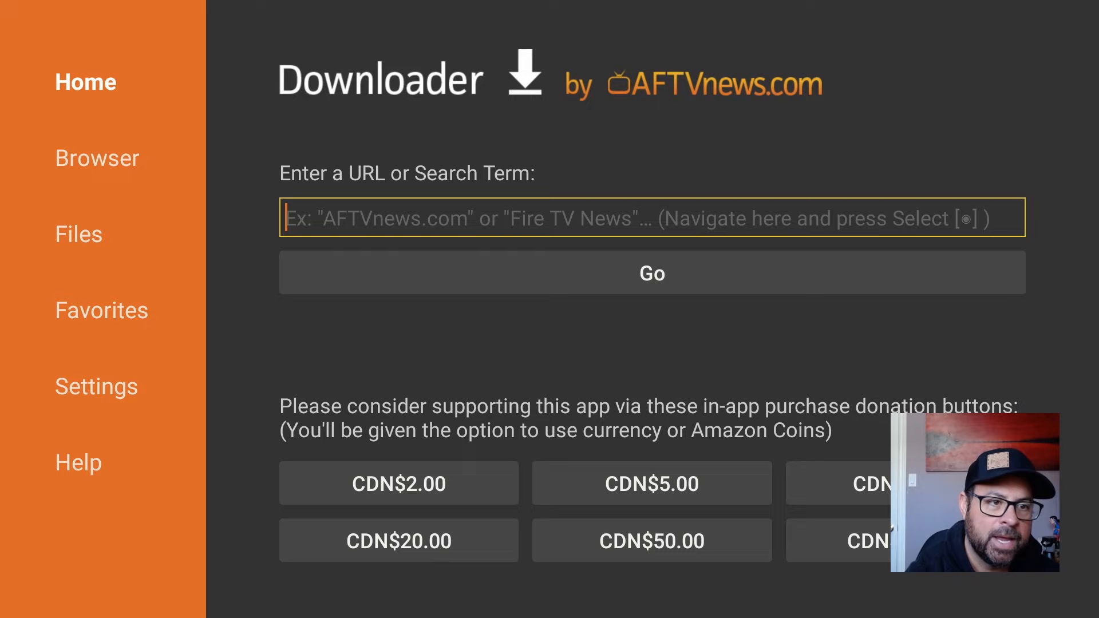
Step: Enter code 546835 in Downloader's URL field and submit it
left_click(651, 218)
type("546835")
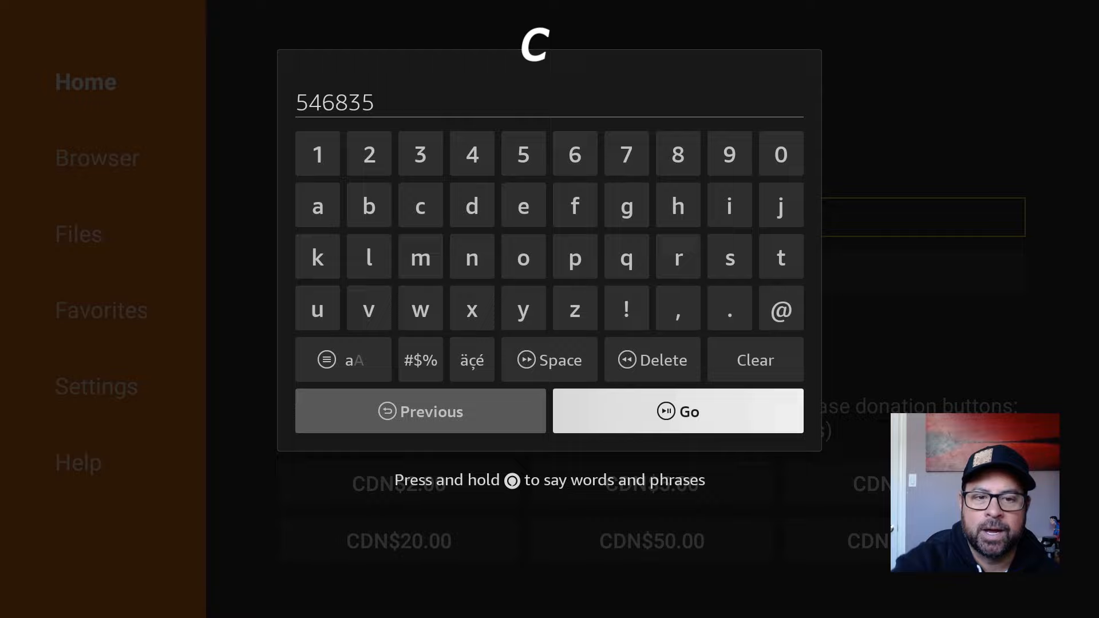
left_click(679, 411)
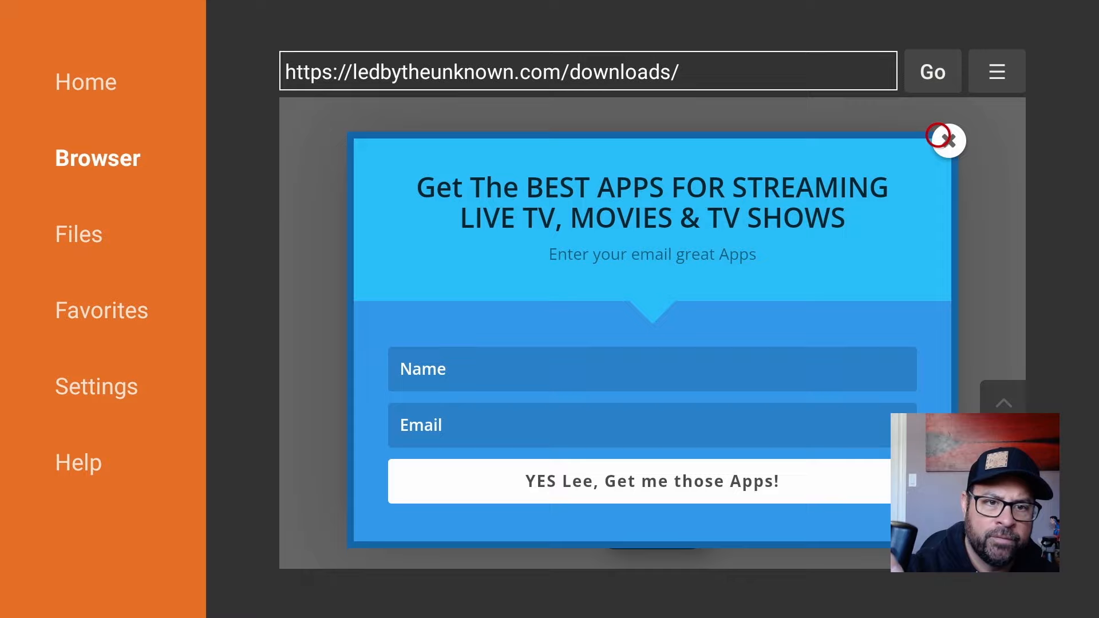
Step: Dismiss the email popup, download and install Freevee, then return to the home screen
left_click(949, 141)
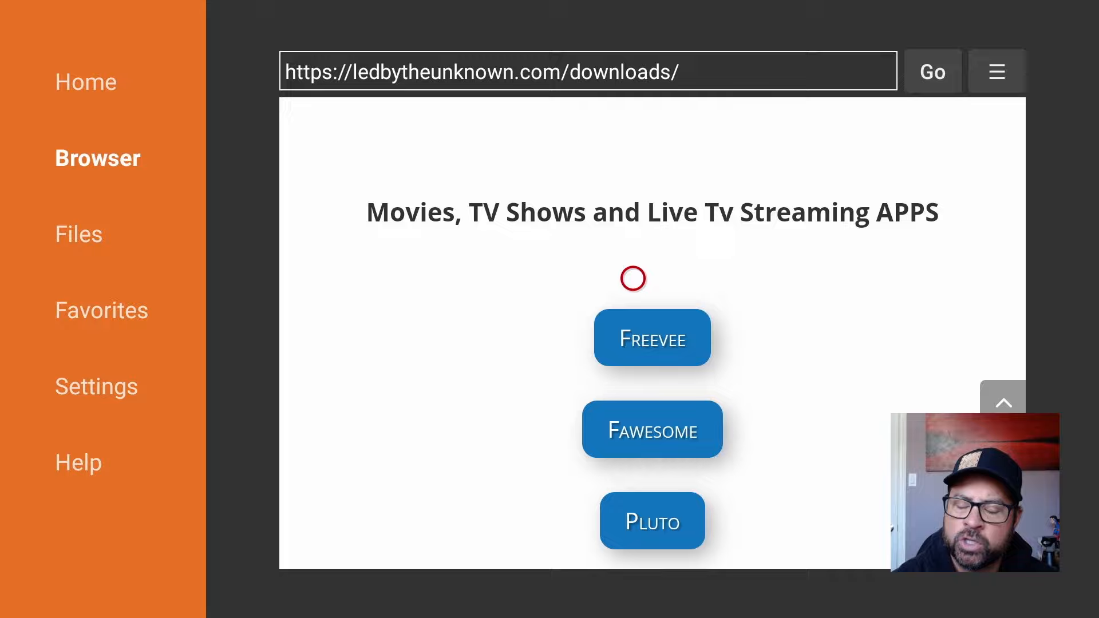
left_click(652, 337)
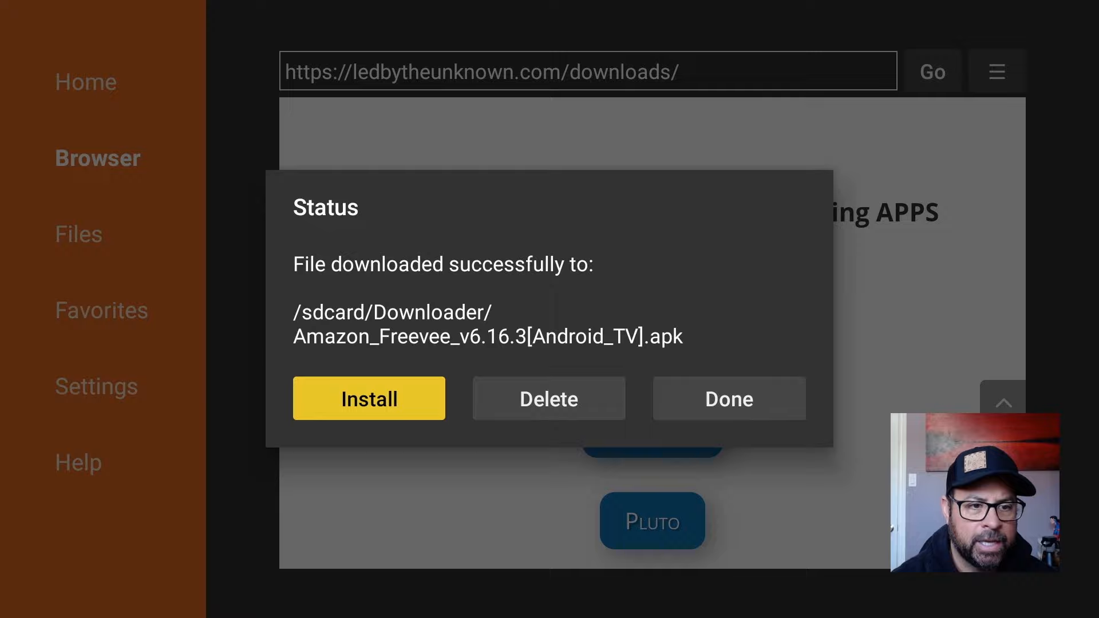
left_click(728, 398)
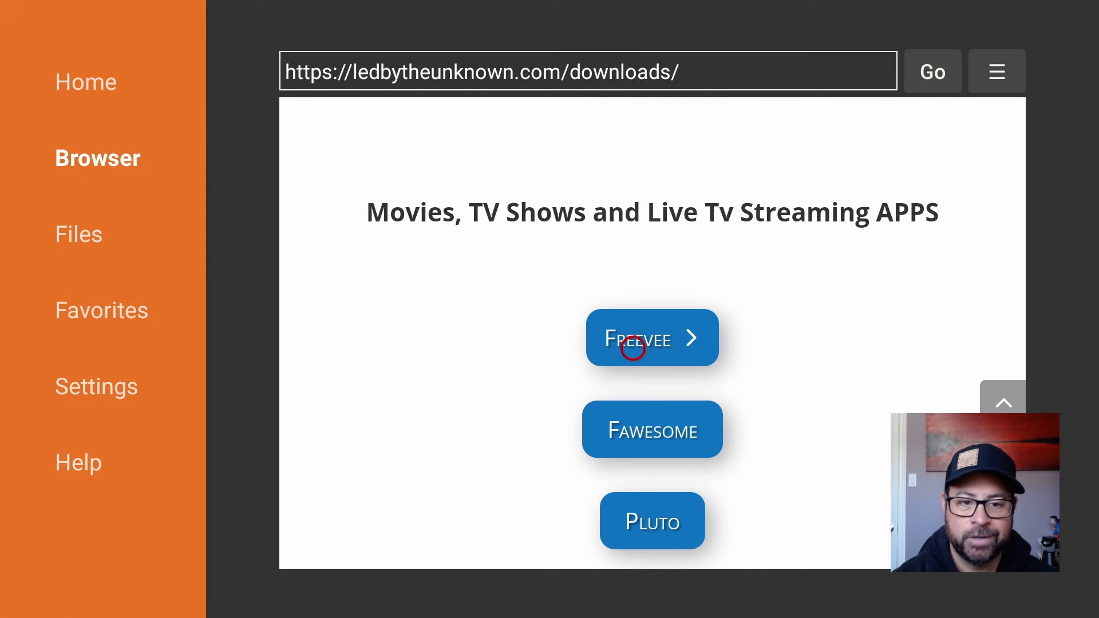
left_click(652, 338)
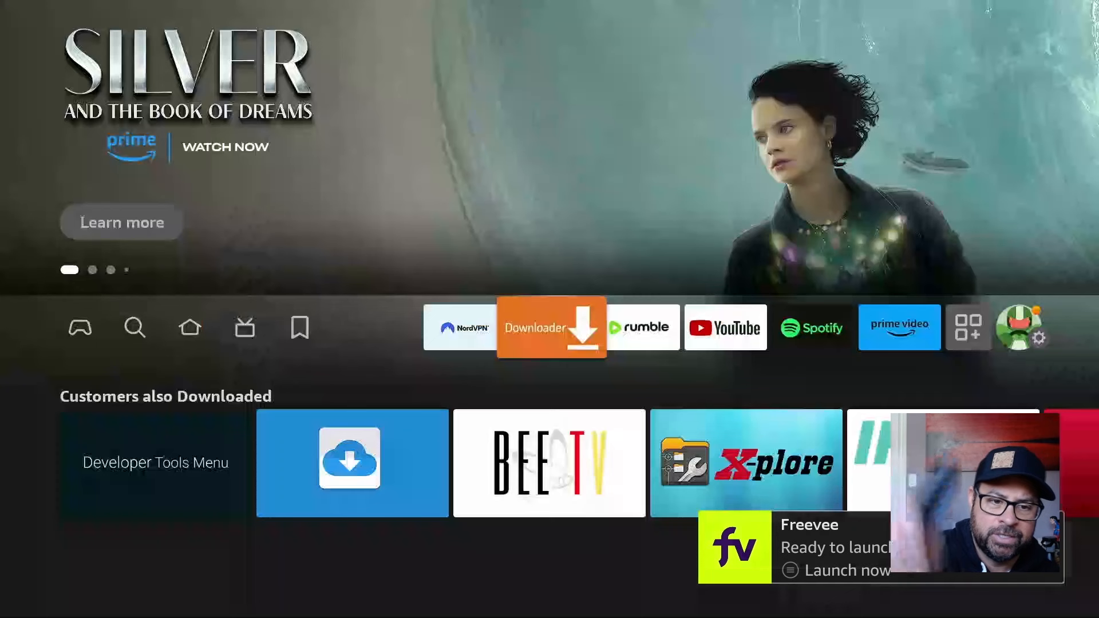
Step: From the full apps list, move Freevee to the front of the app row
left_click(190, 327)
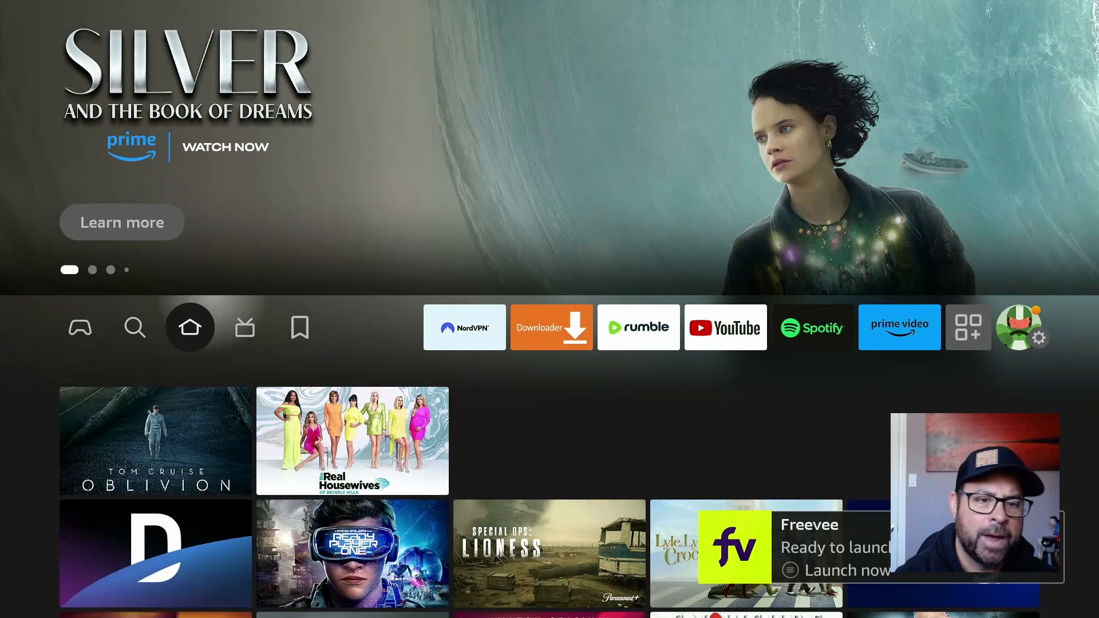
left_click(968, 327)
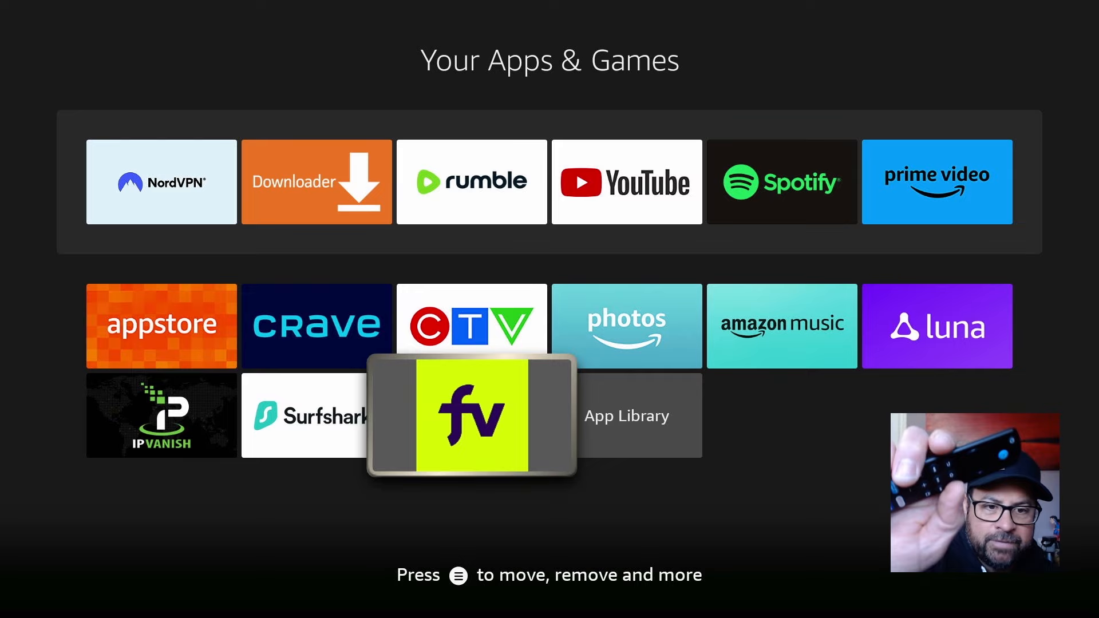
key("Menu")
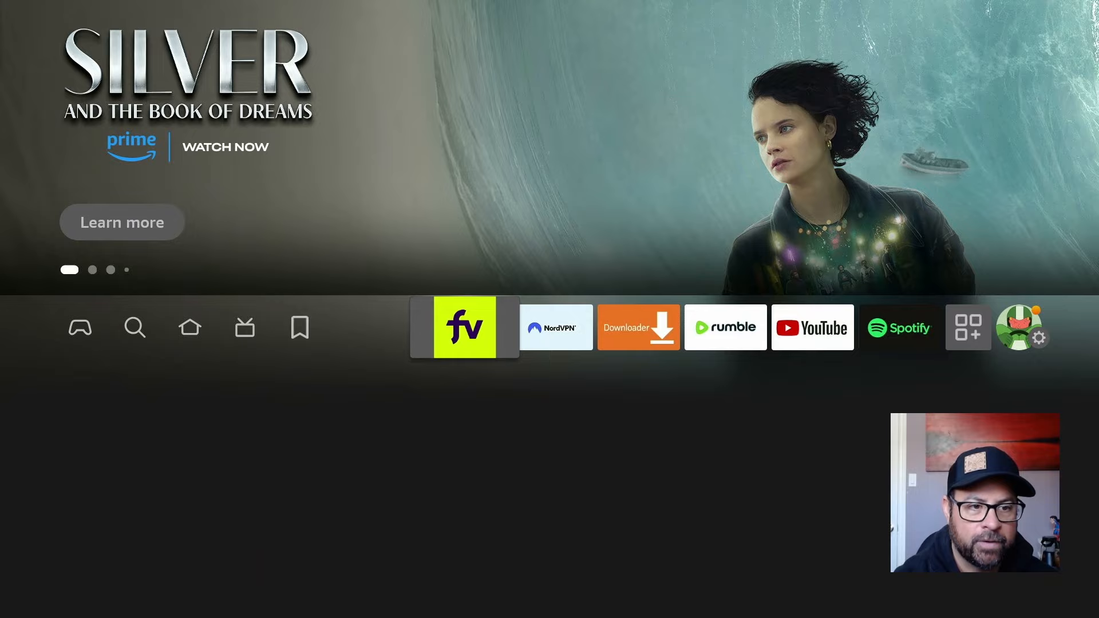
left_click(464, 328)
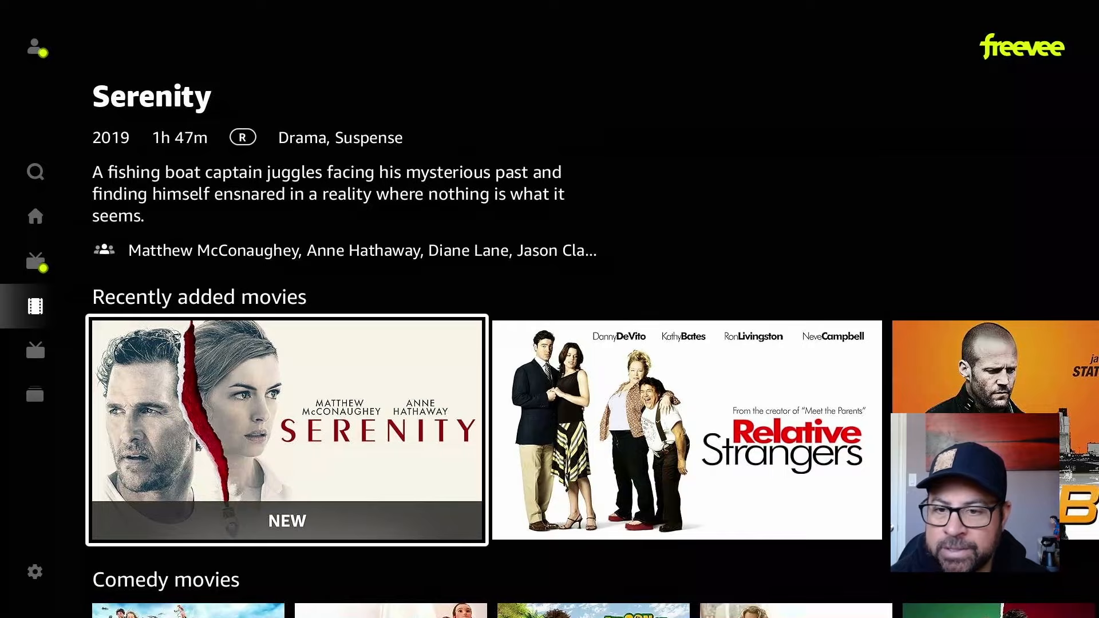
Step: Scroll through Freevee's Recently added movies and Comedy movies rows
scroll("right", 3)
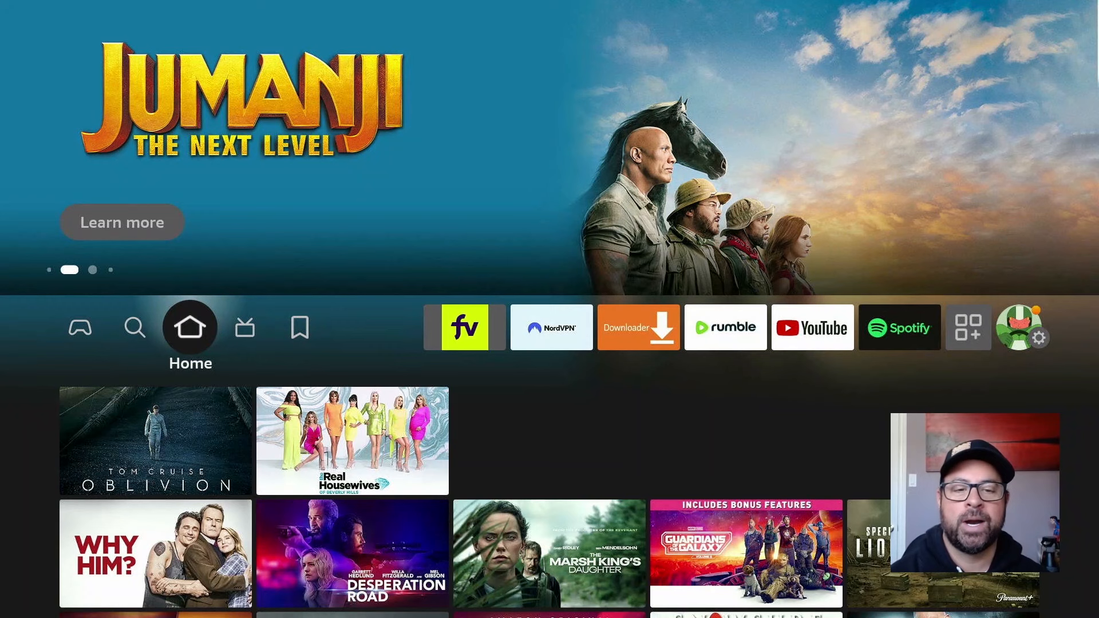
Step: Exit Freevee back to the Fire TV home, with Freevee still pinned first
left_click(135, 327)
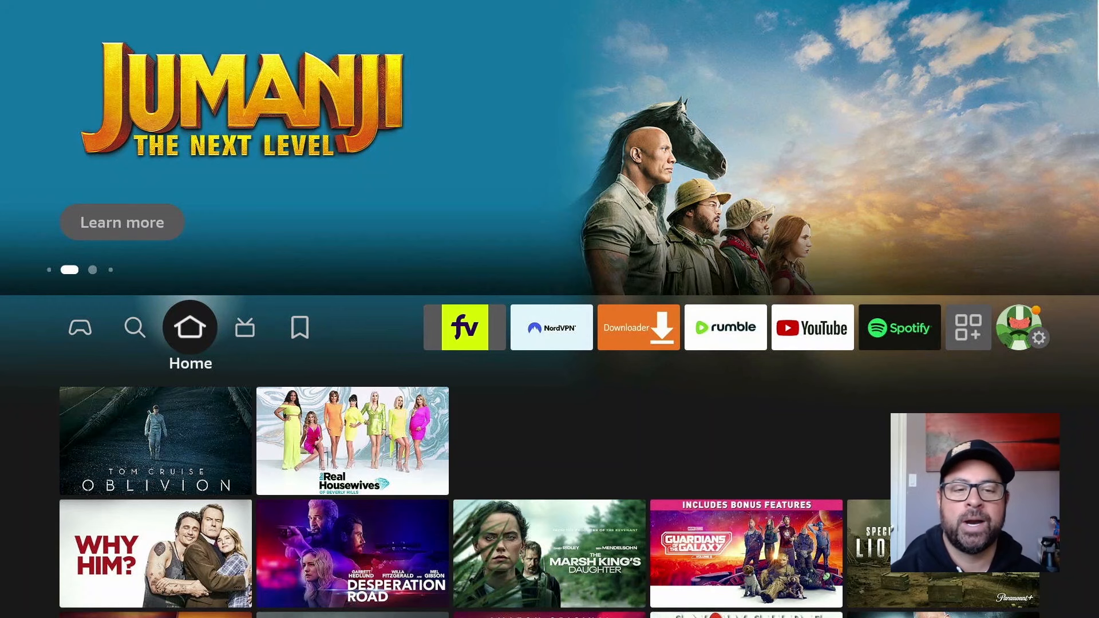